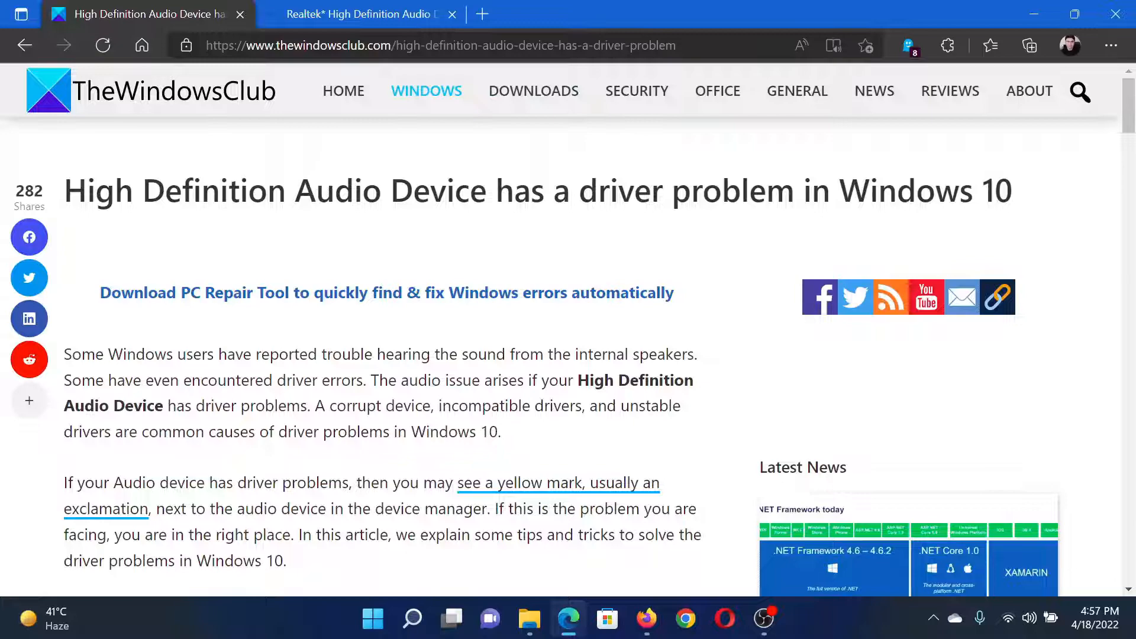
Scroll the article down to the '1. Run Troubleshooters' section.
{"action": "scroll", "scroll_direction": "down", "scroll_amount": 3}
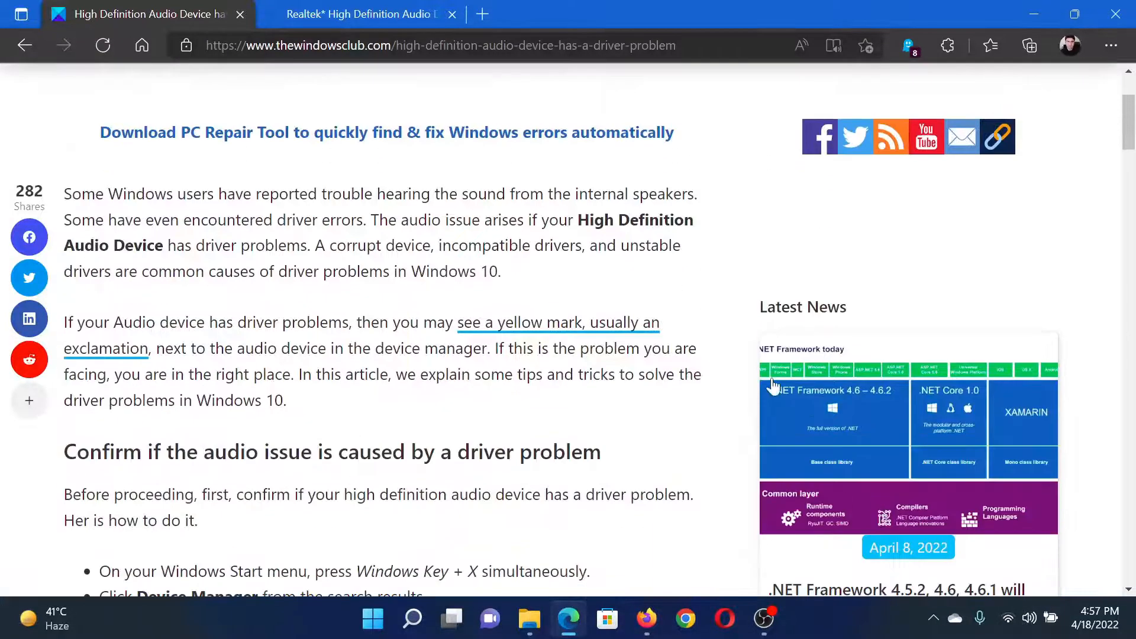
{"action": "scroll", "scroll_direction": "down", "scroll_amount": 3}
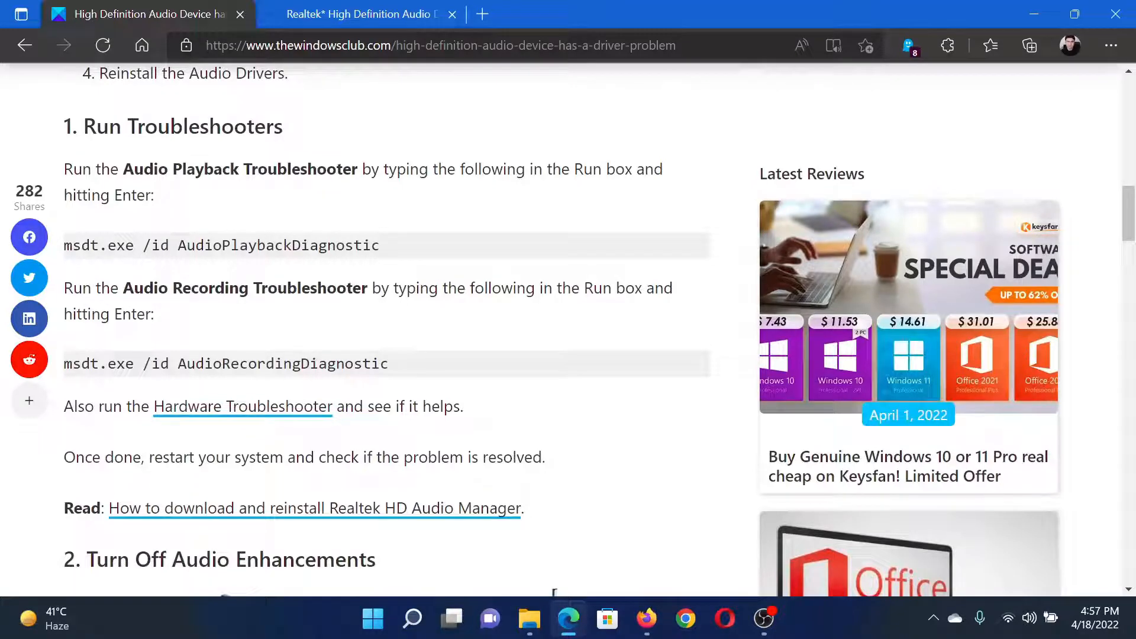
Run 'msdt.exe /id AudioPlaybackDiagnostic' to launch the Audio Playback Troubleshooter.
{"action": "triple_click", "coordinate": [221, 245]}
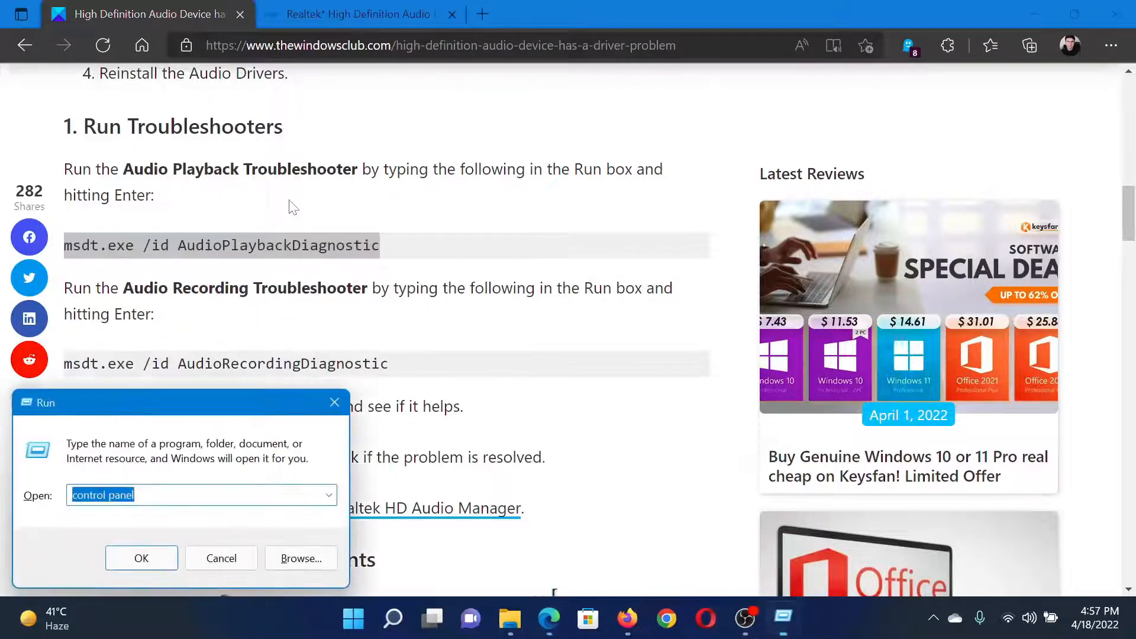
{"action": "type", "text": "msdt.exe /id AudioPlaybackDiagnostic"}
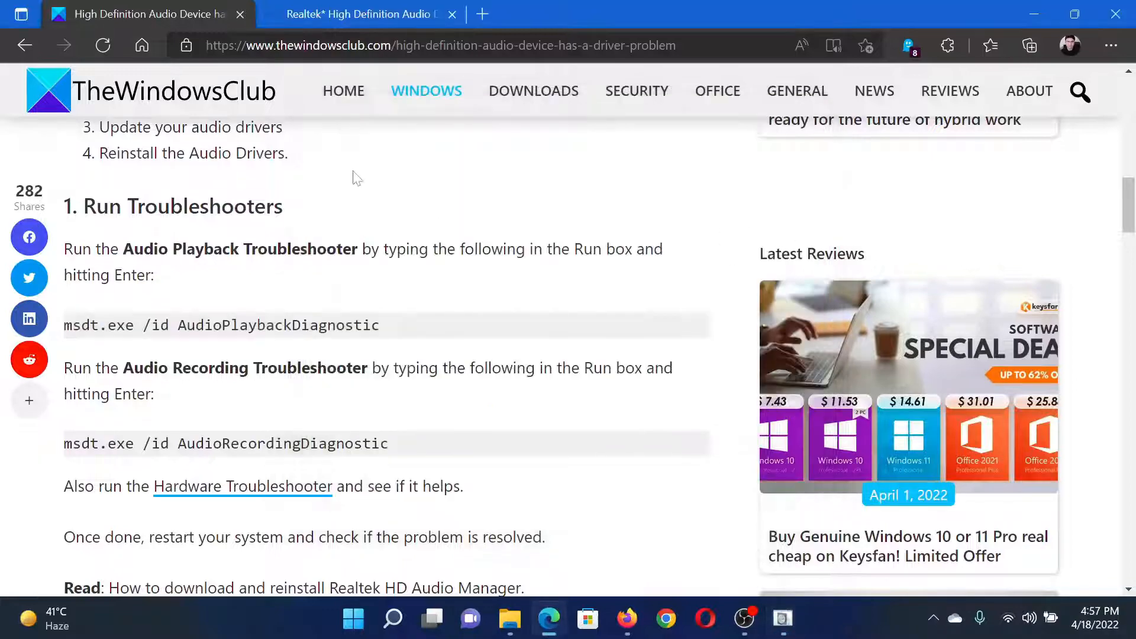
{"action": "left_click", "coordinate": [354, 14]}
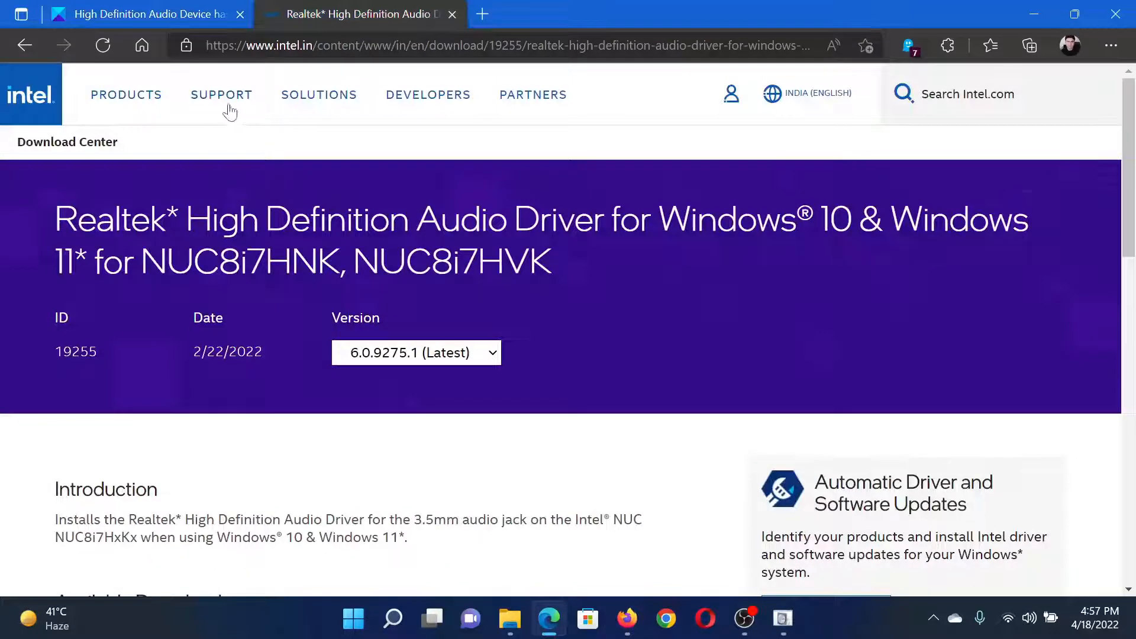
{"action": "left_click", "coordinate": [967, 94]}
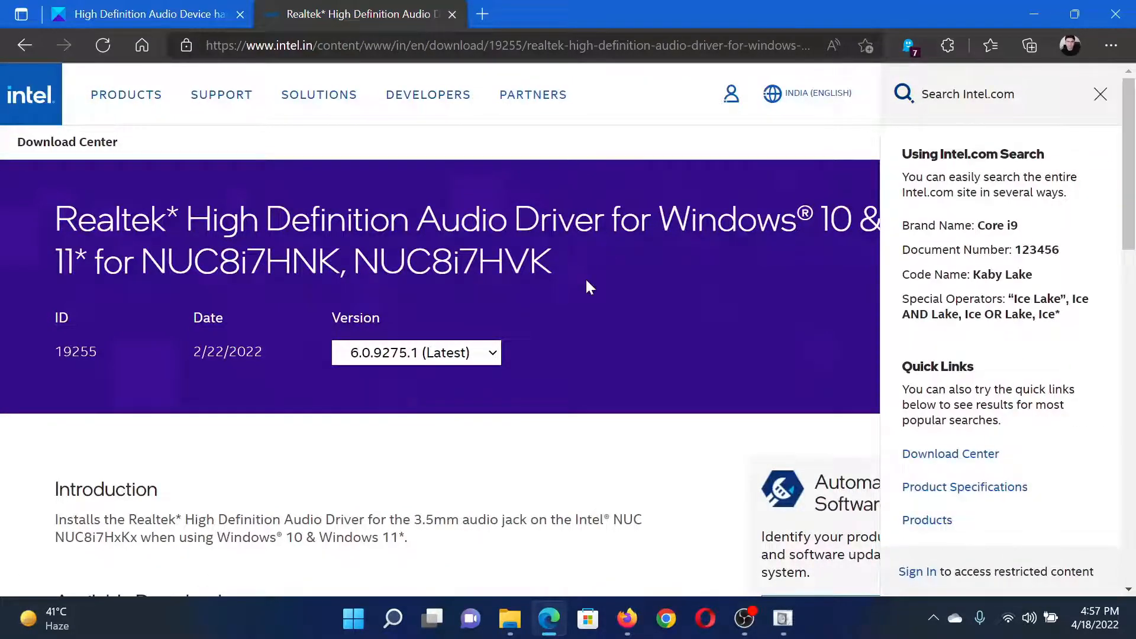
{"action": "scroll", "scroll_direction": "down", "scroll_amount": 3}
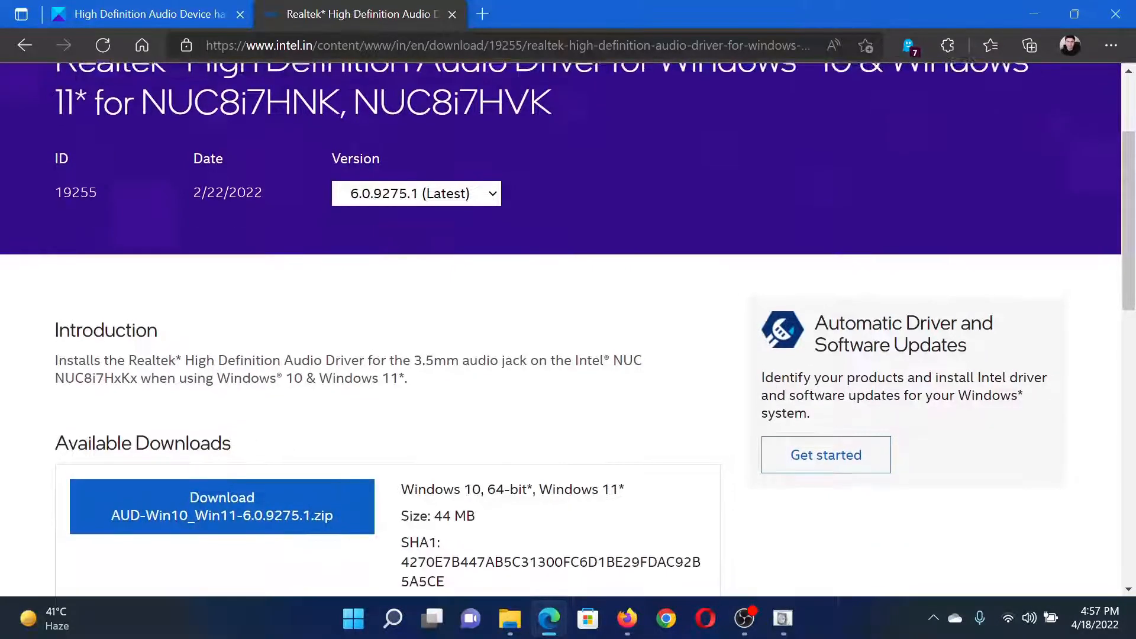
{"action": "left_click", "coordinate": [145, 13]}
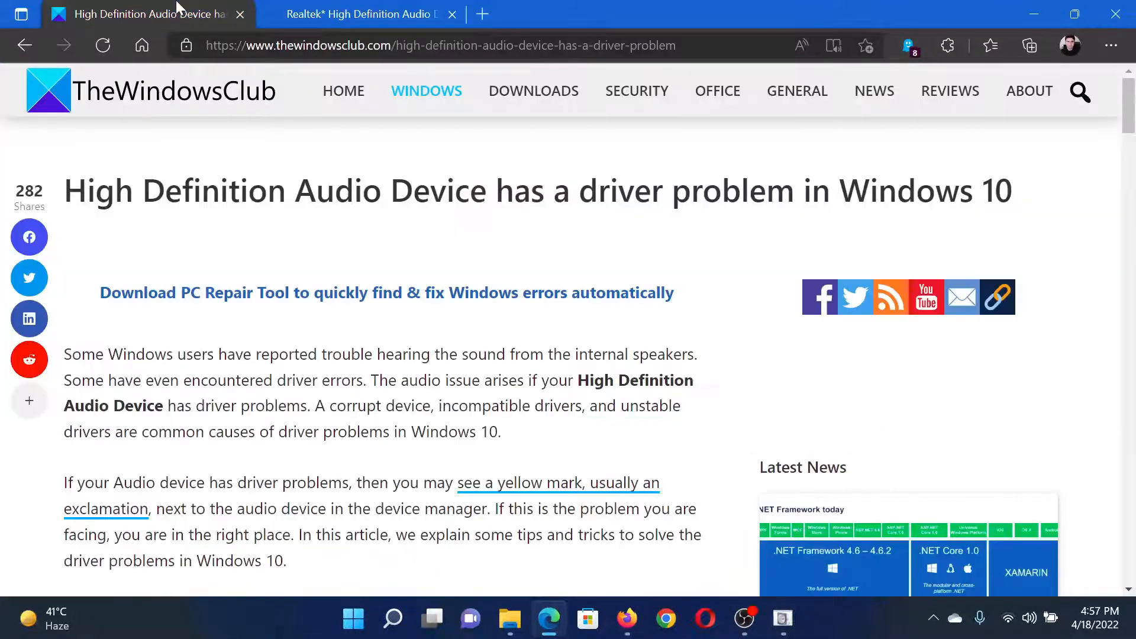